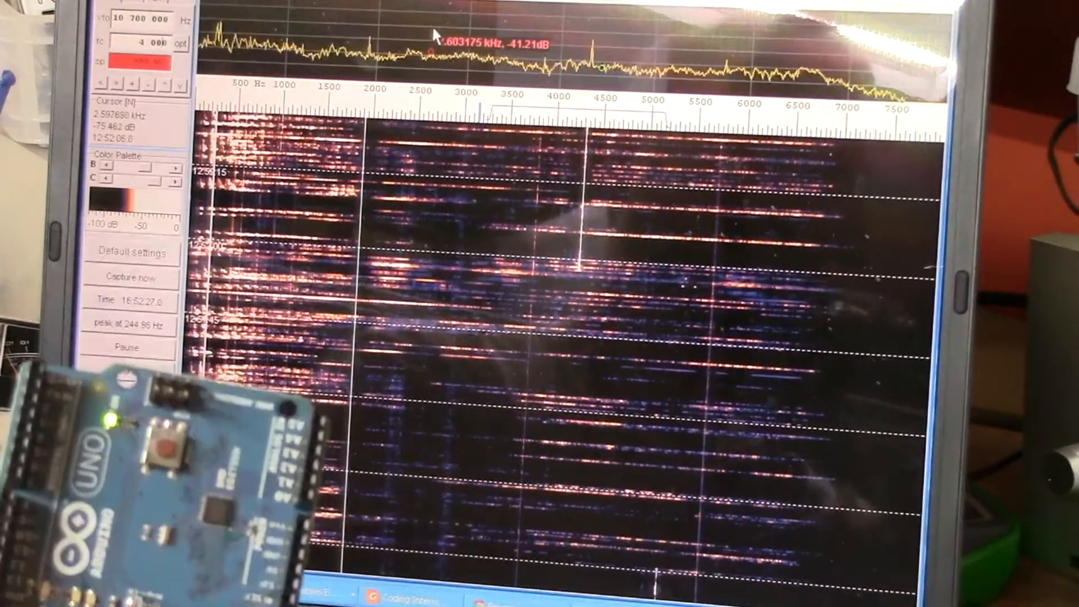
pyautogui.click(126, 347)
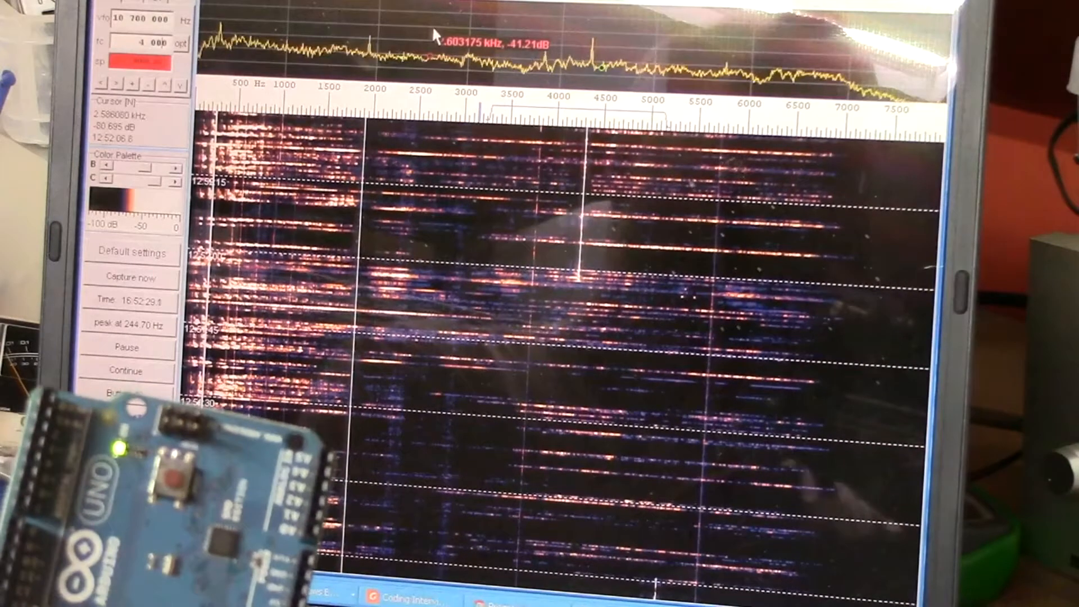